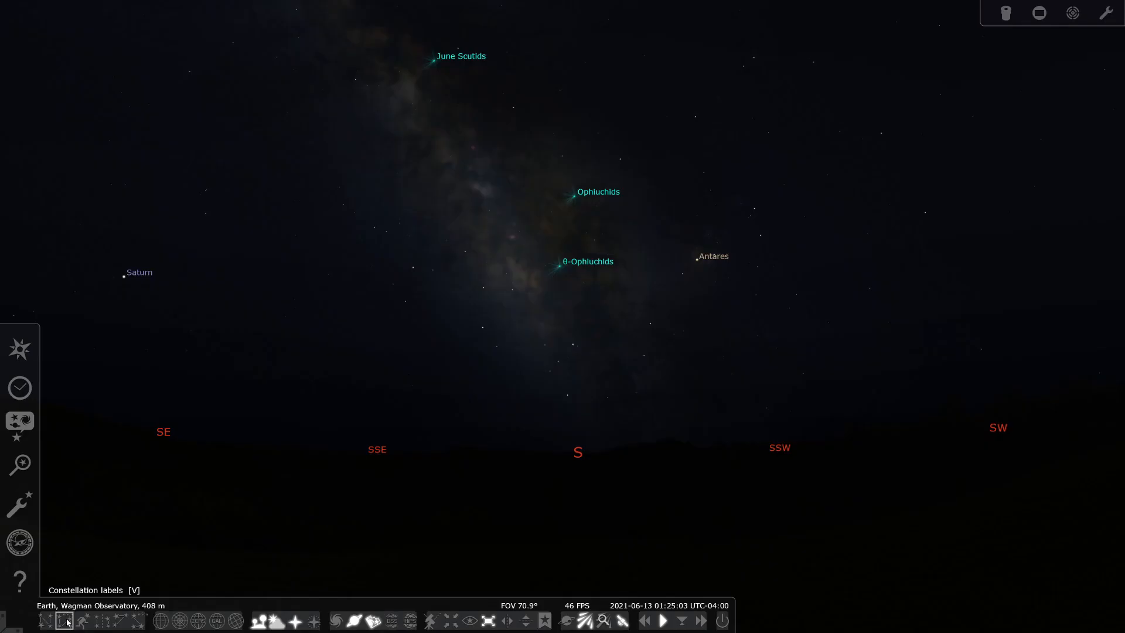
Turn on constellation labels and asterism lines in the sky view
click(115, 620)
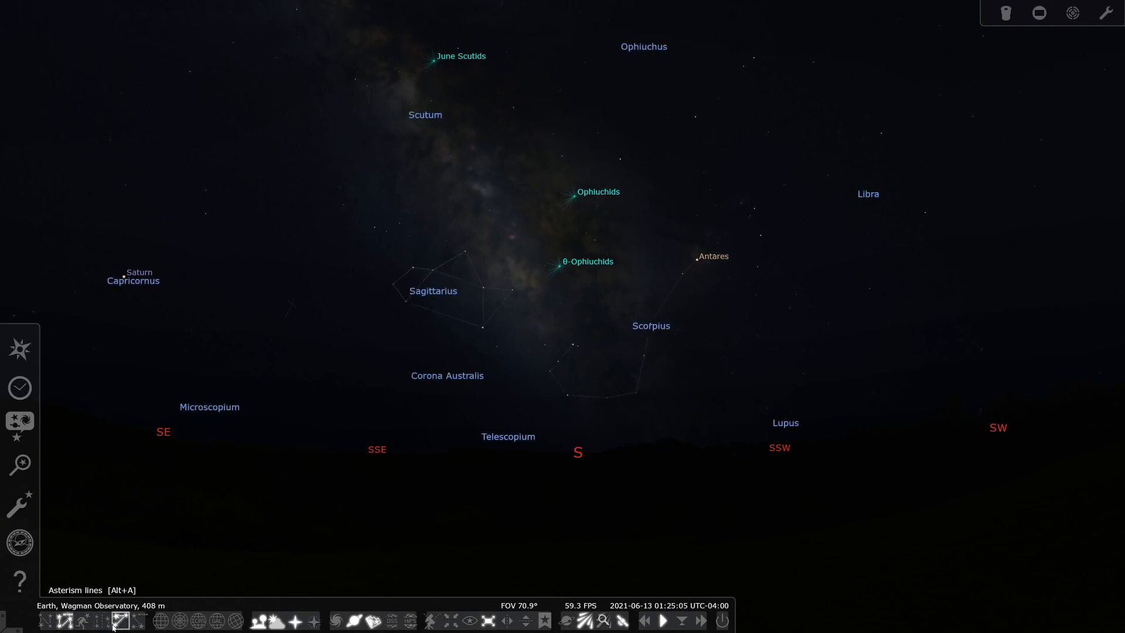
click(135, 621)
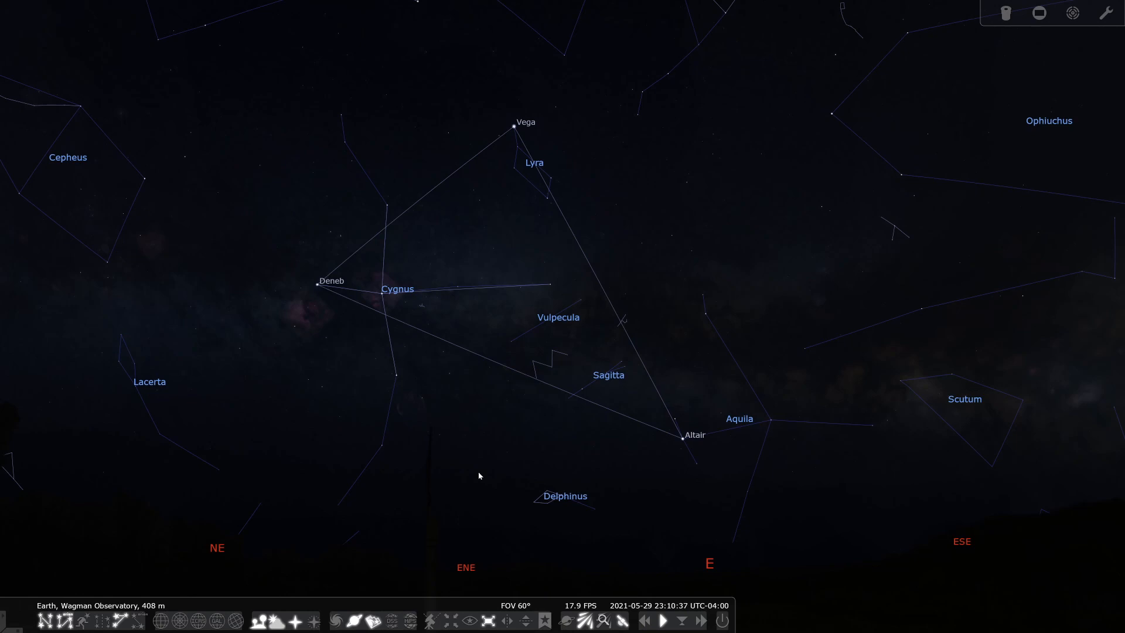
mouse_move(230, 372)
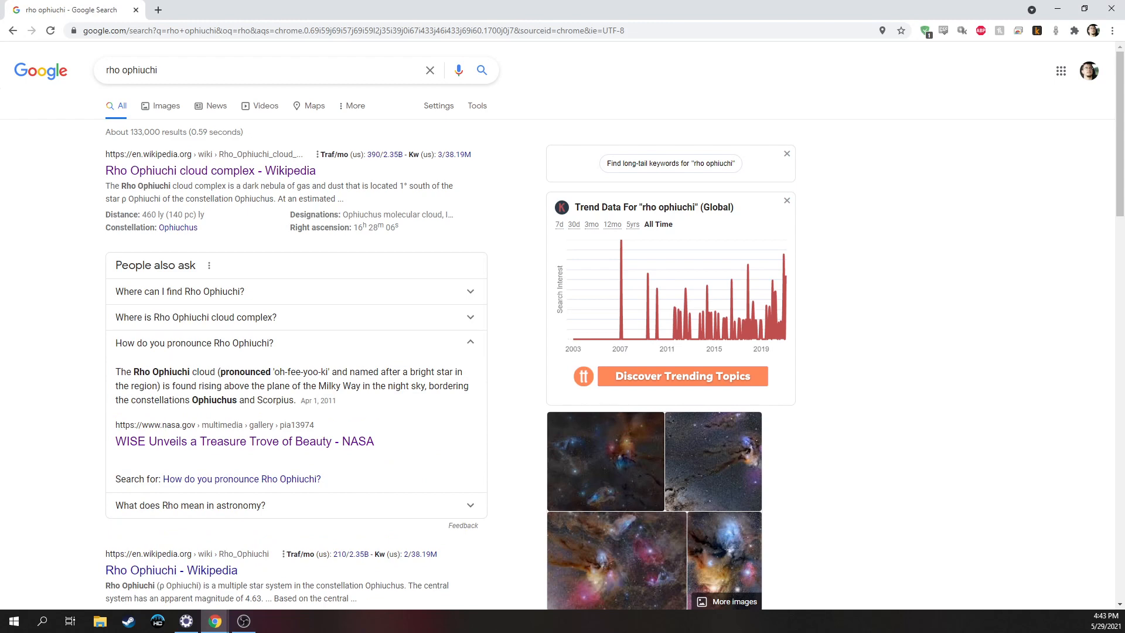
Switch to Google Images for 'rho ophiuchi' and scroll through the nebula photos
click(166, 99)
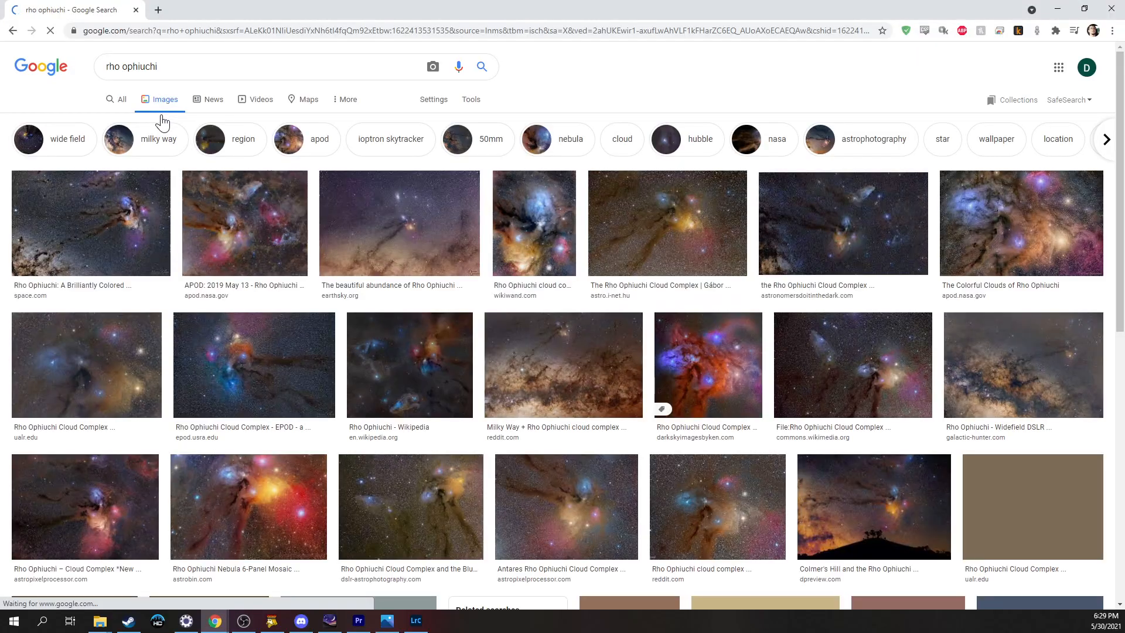
scroll(down, 3)
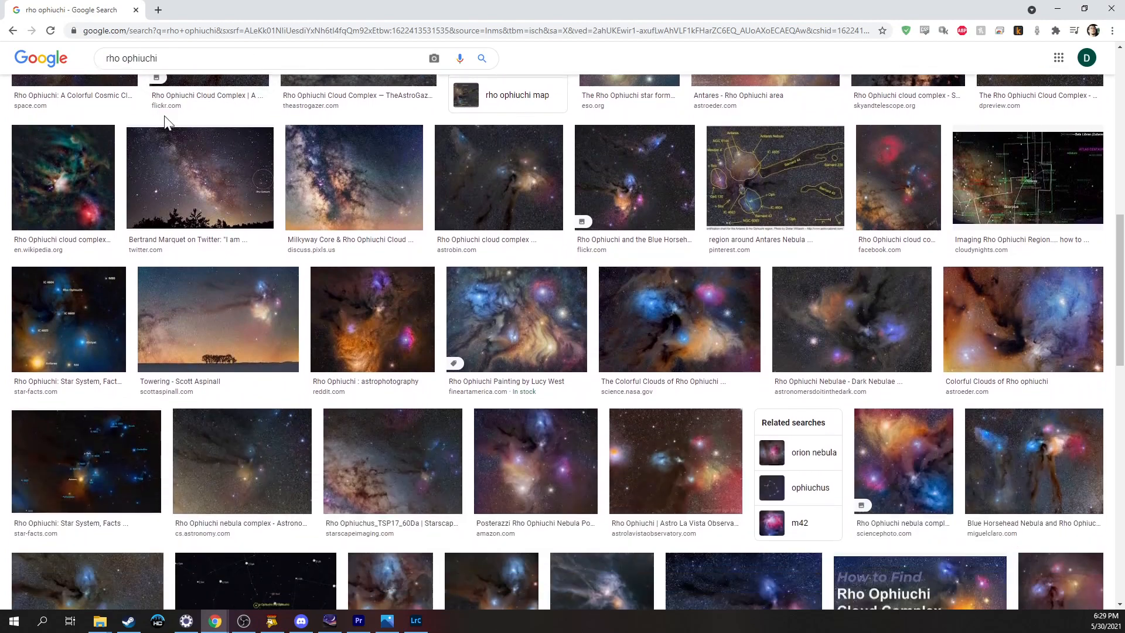
scroll(down, 3)
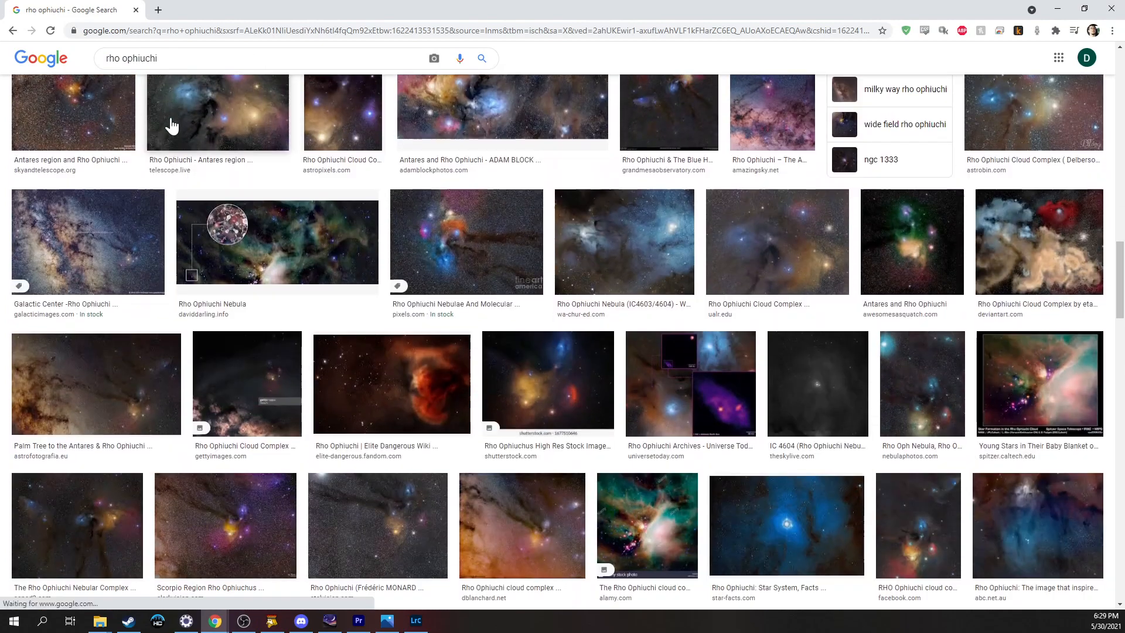
scroll(down, 3)
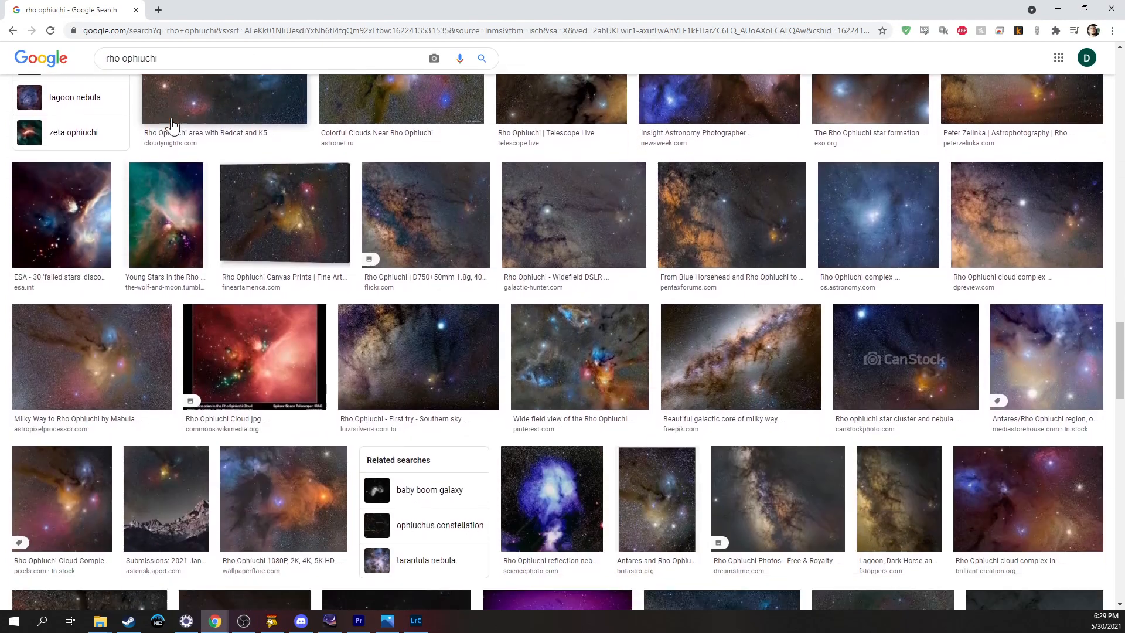
scroll(down, 3)
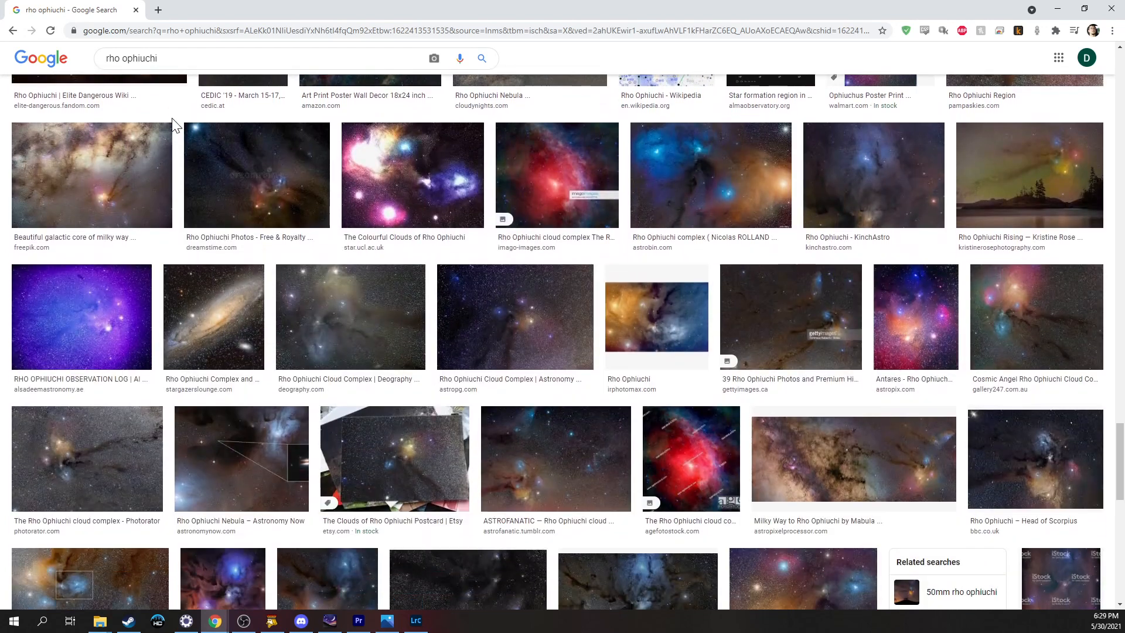